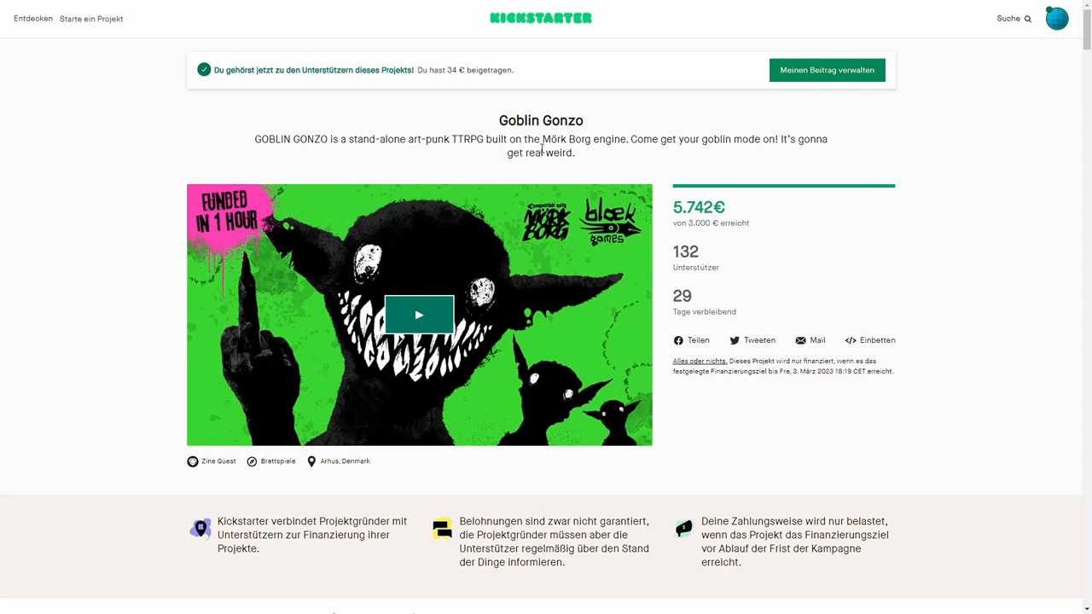
mouse_move(542, 150)
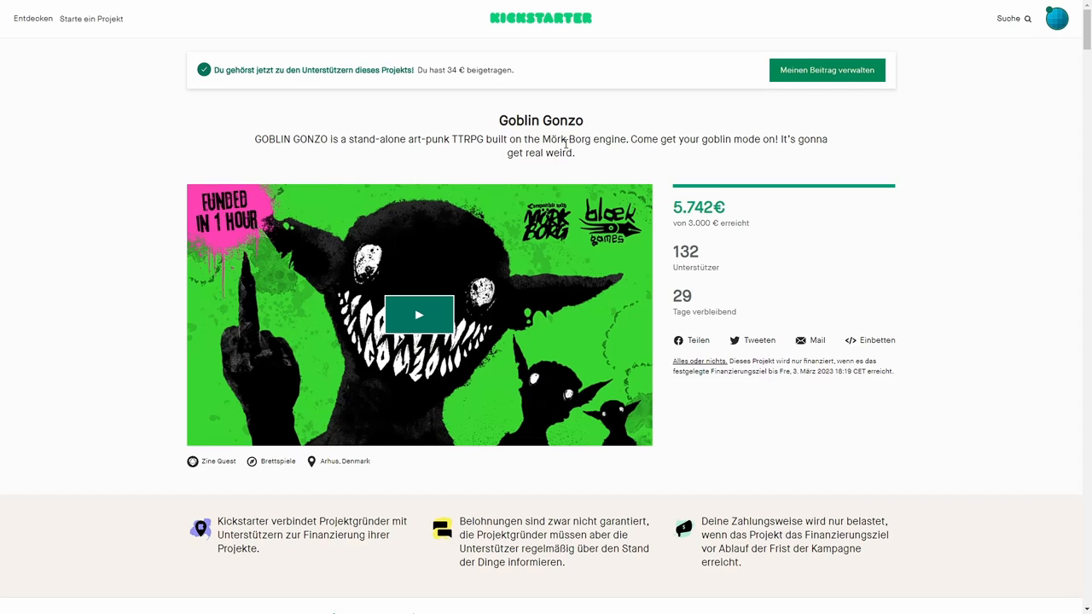
mouse_move(555, 143)
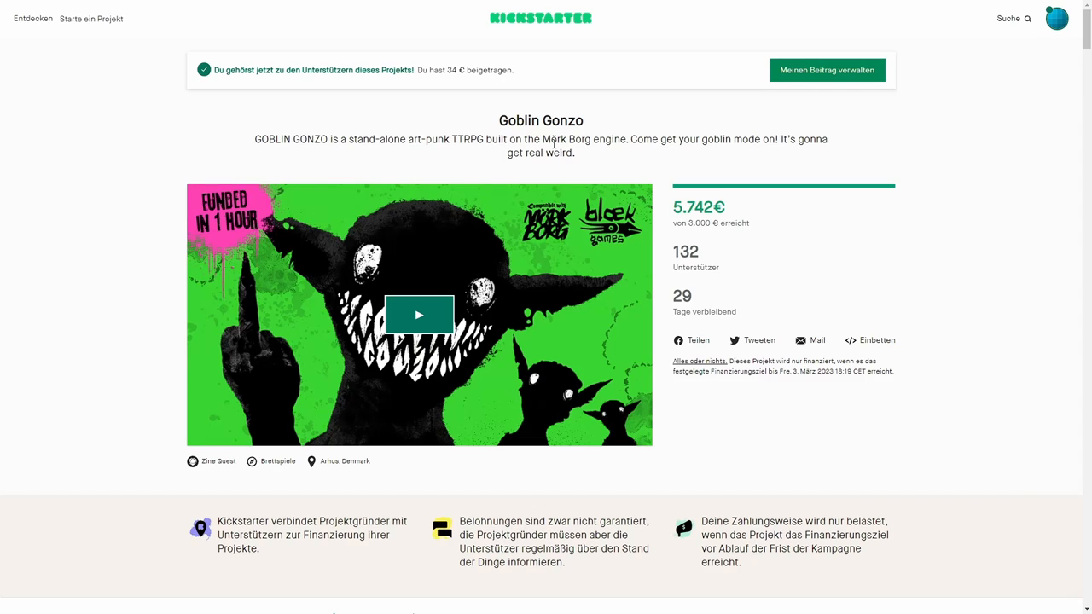
mouse_move(541, 180)
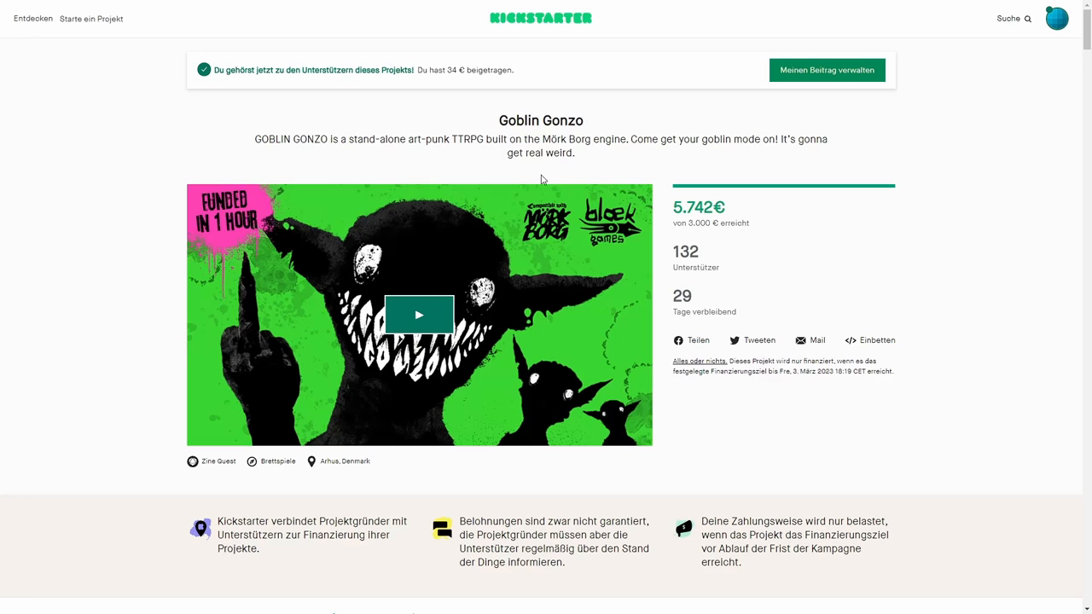
mouse_move(587, 169)
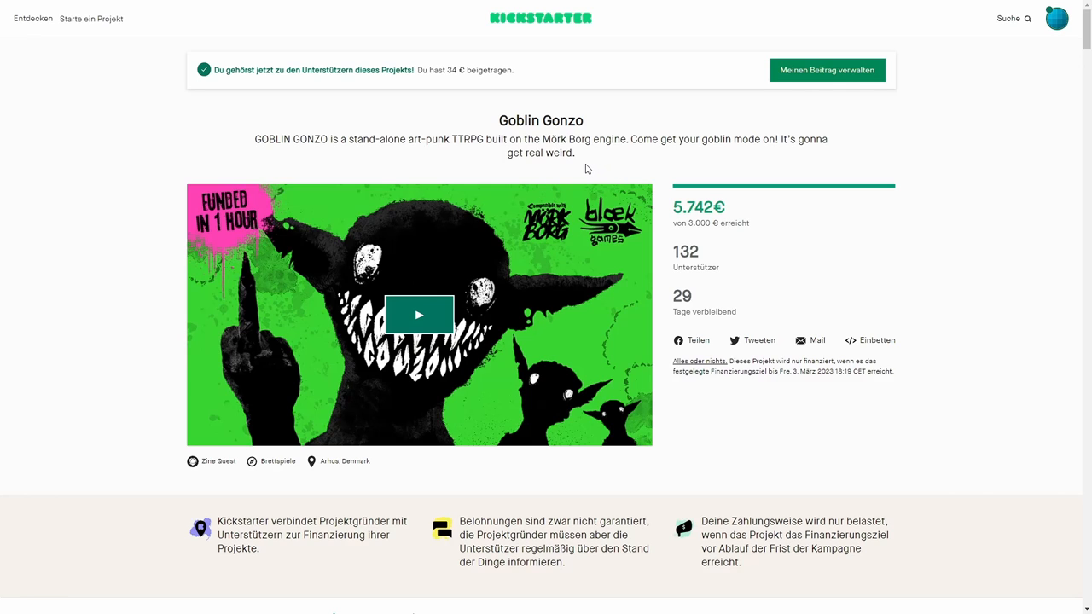
mouse_move(583, 169)
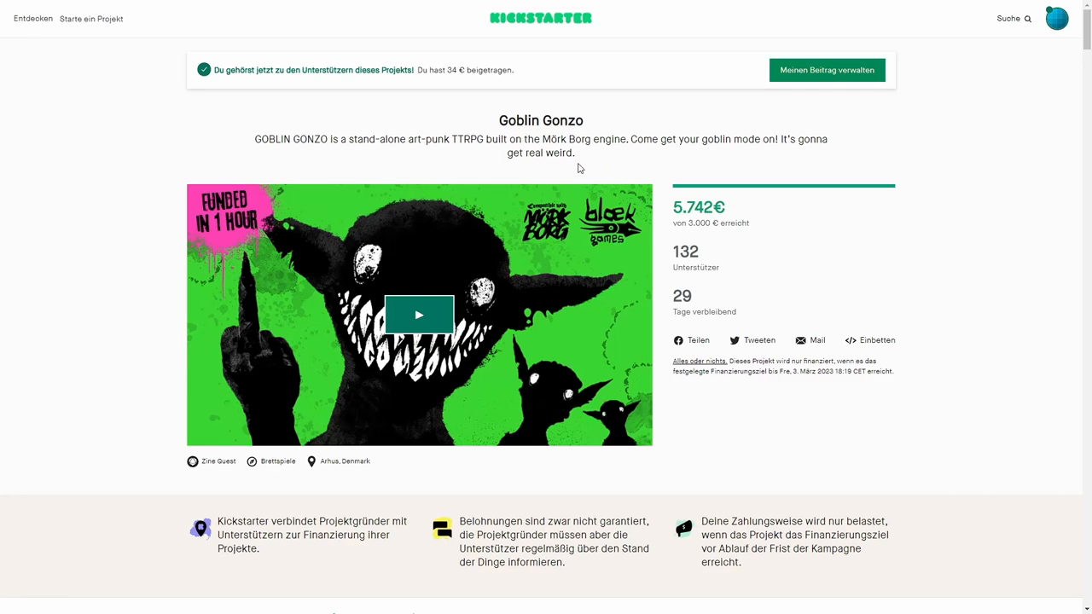
scroll("down", 3)
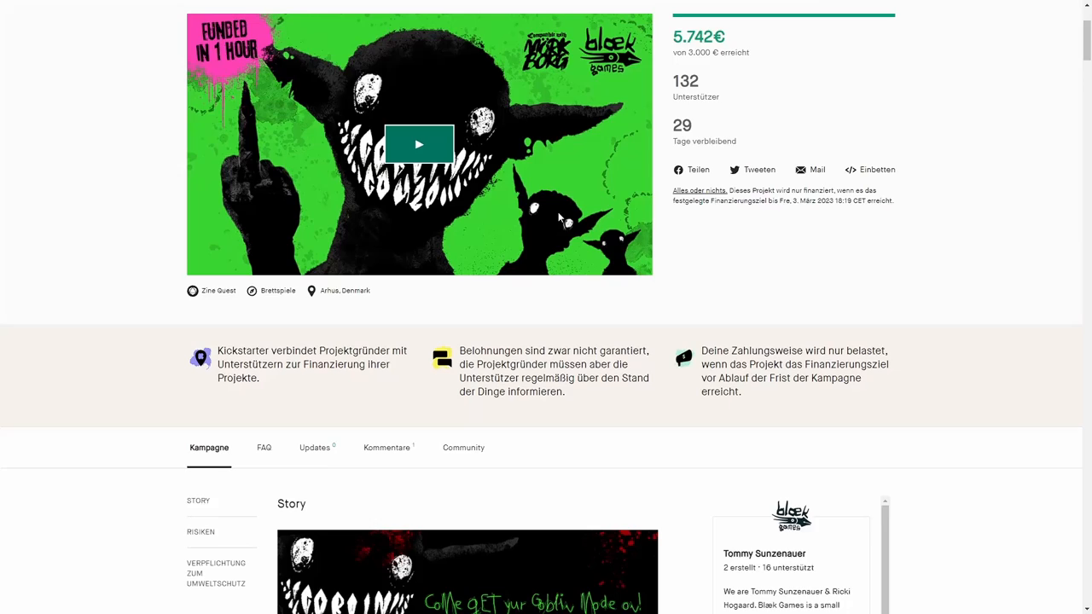
scroll("down", 3)
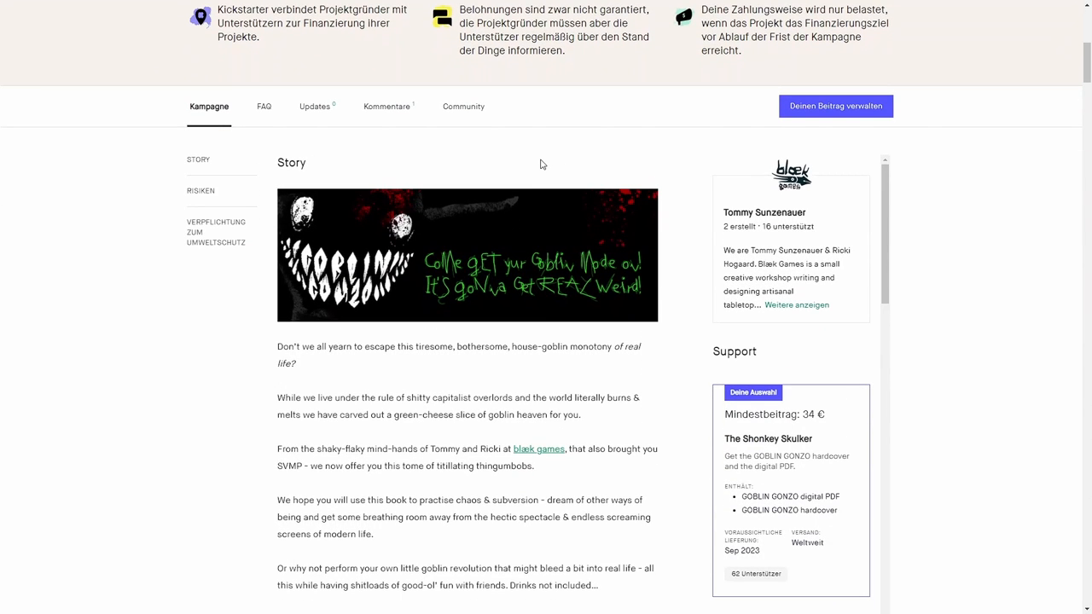
scroll("down", 3)
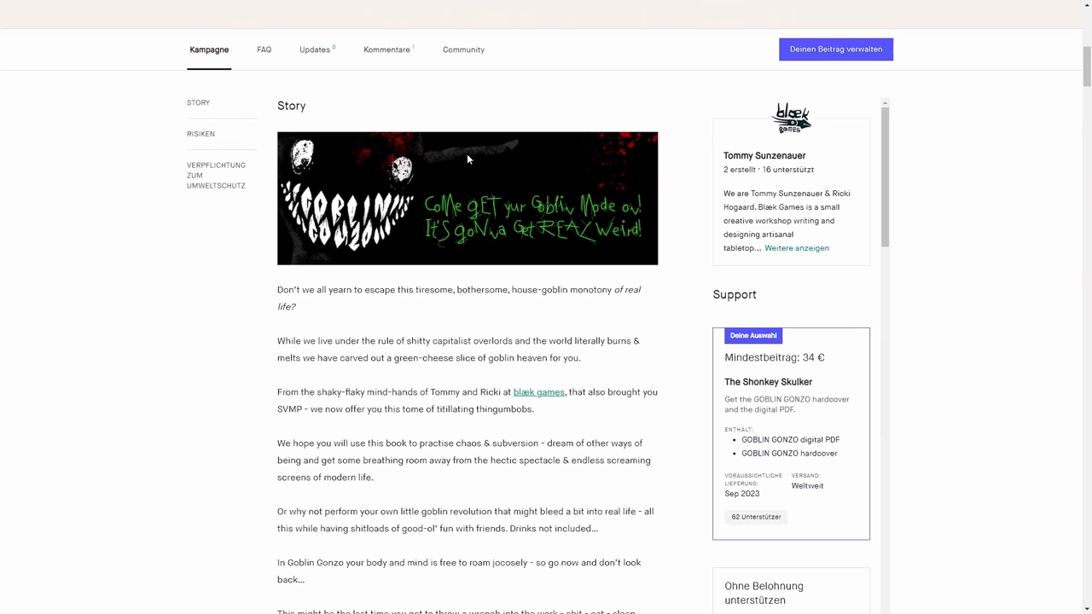
scroll("down", 3)
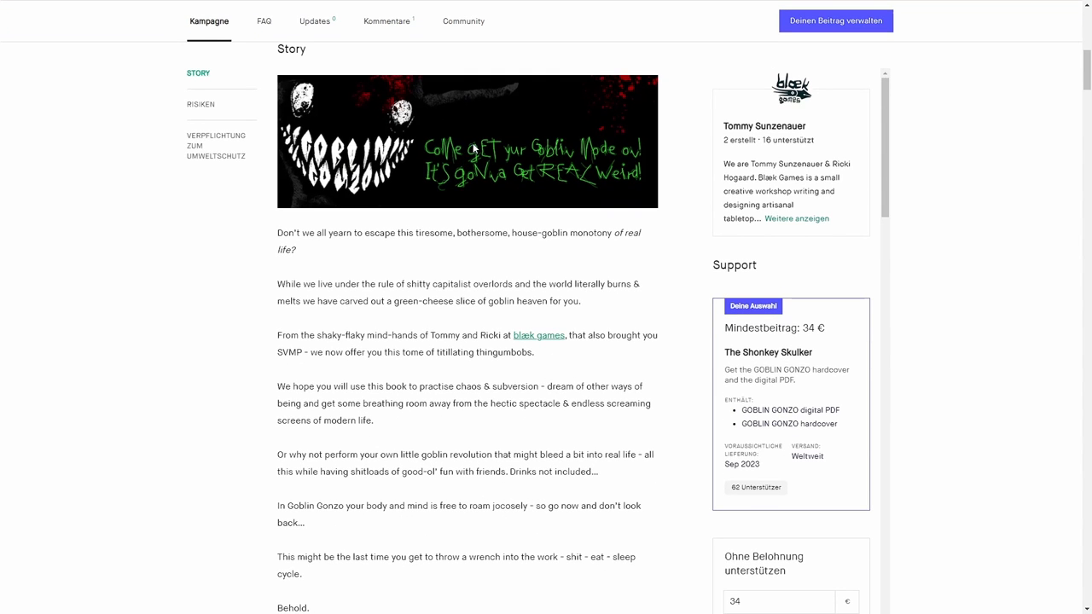
mouse_move(484, 154)
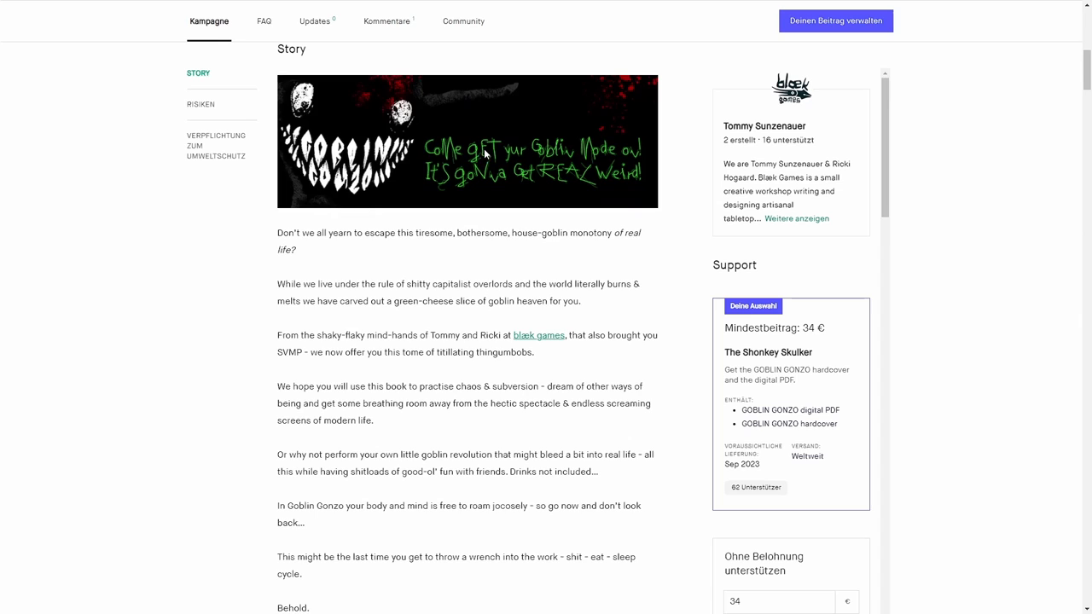
scroll("down", 3)
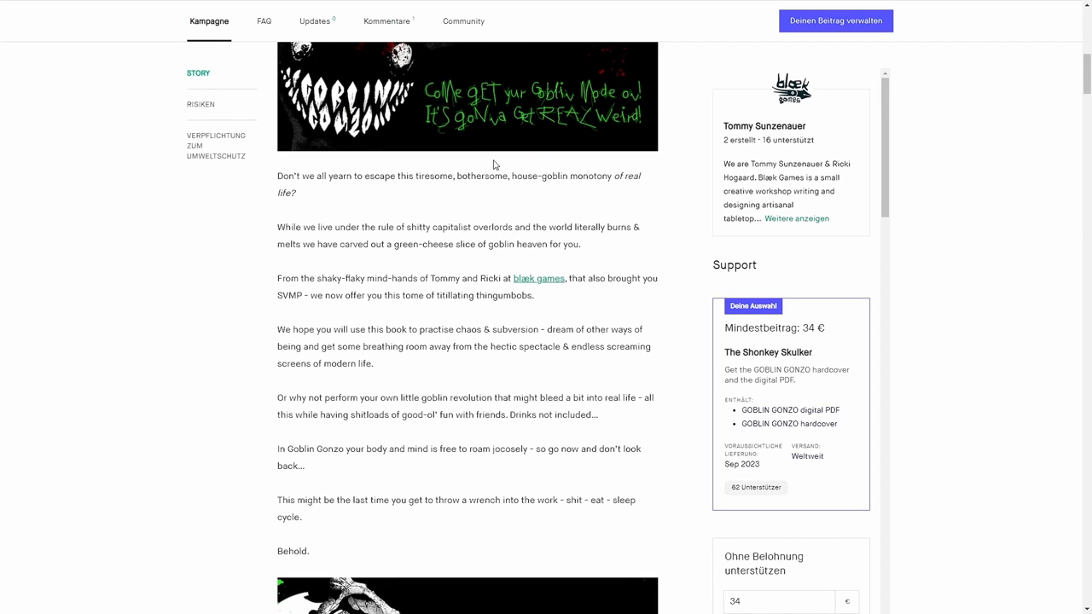
mouse_move(481, 169)
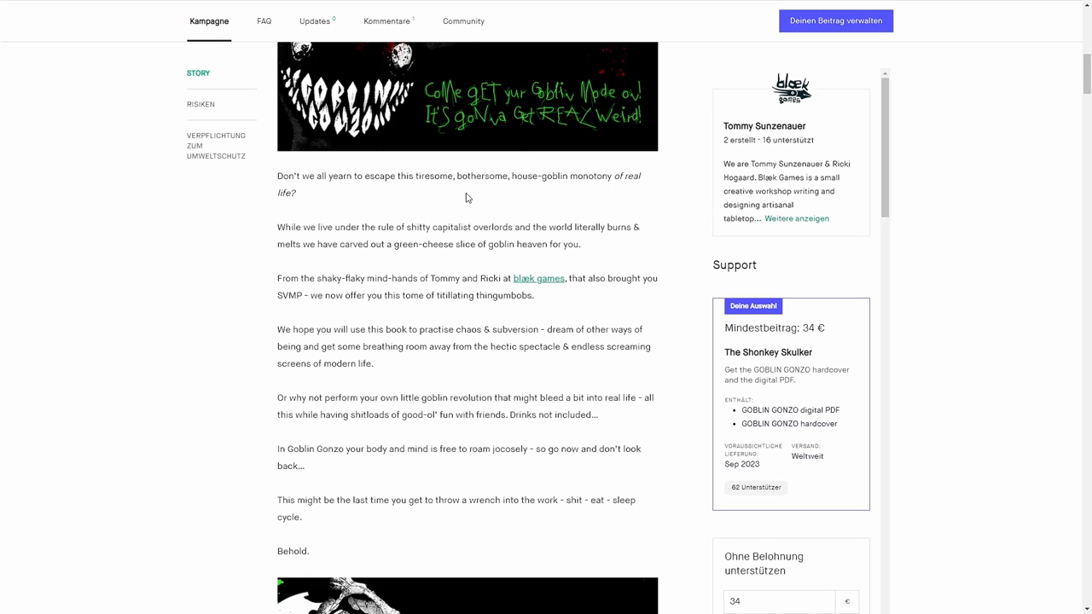
scroll("down", 3)
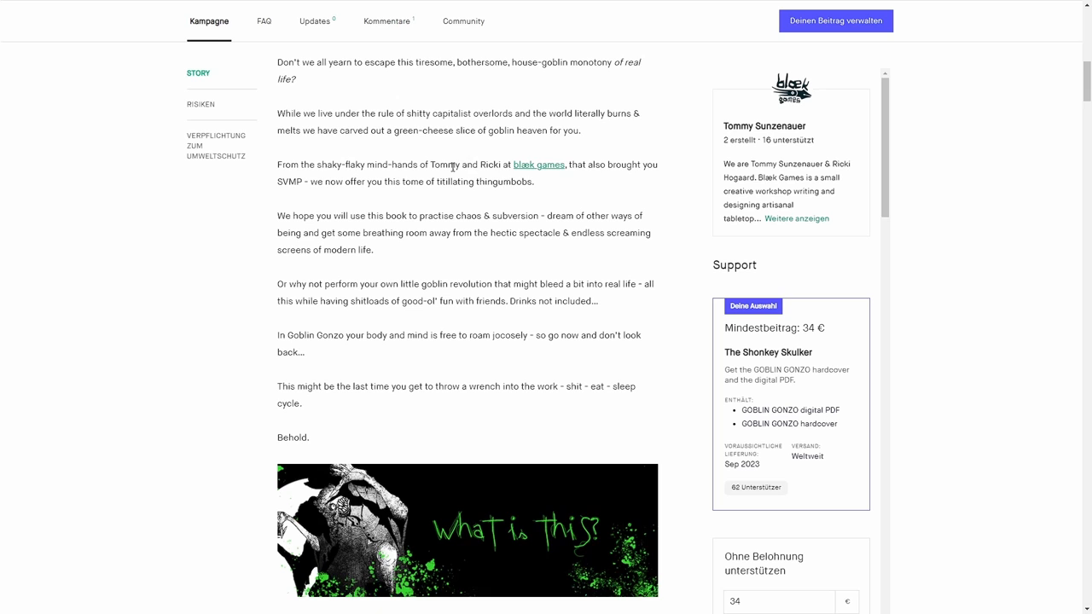
scroll("down", 3)
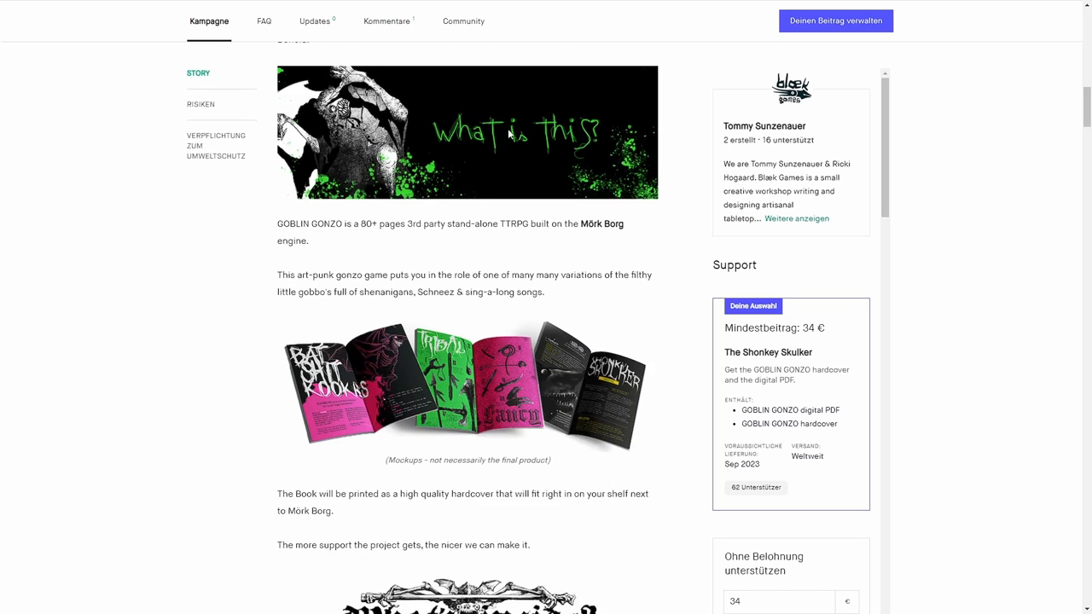
scroll("down", 3)
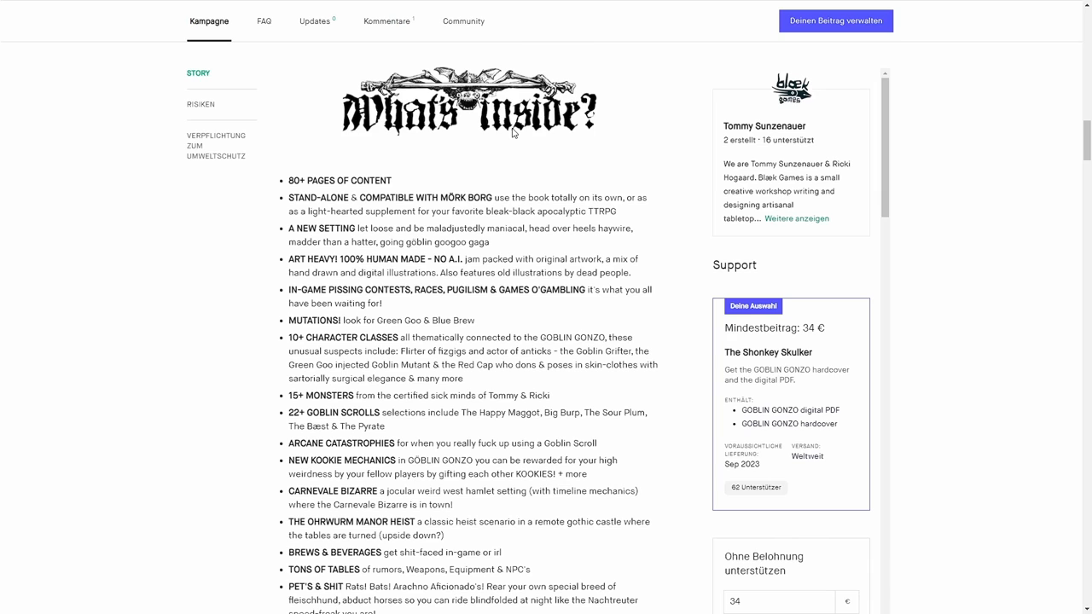
mouse_move(529, 161)
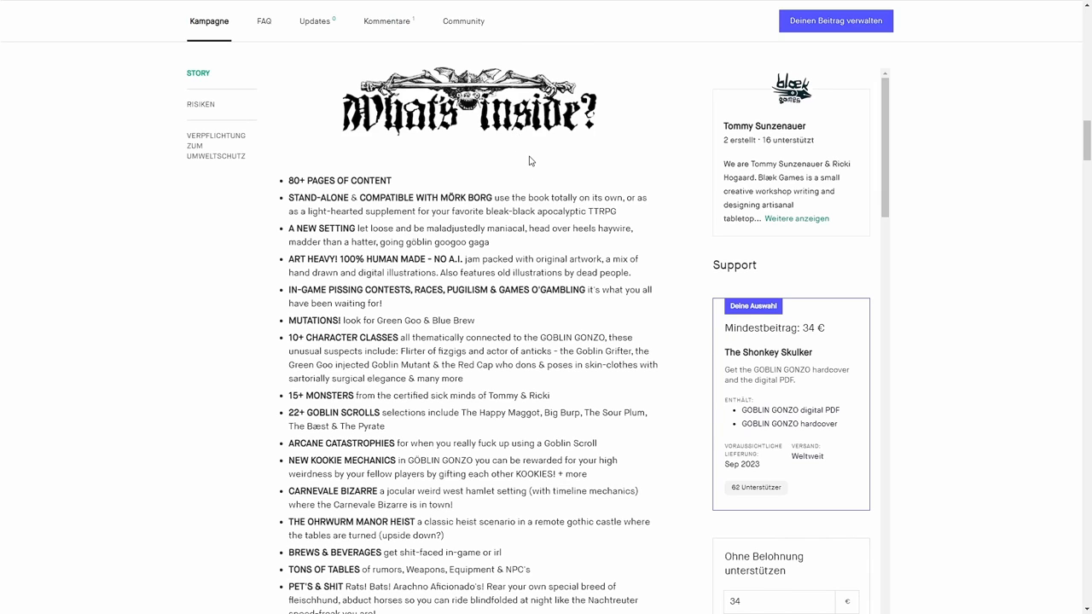
mouse_move(406, 188)
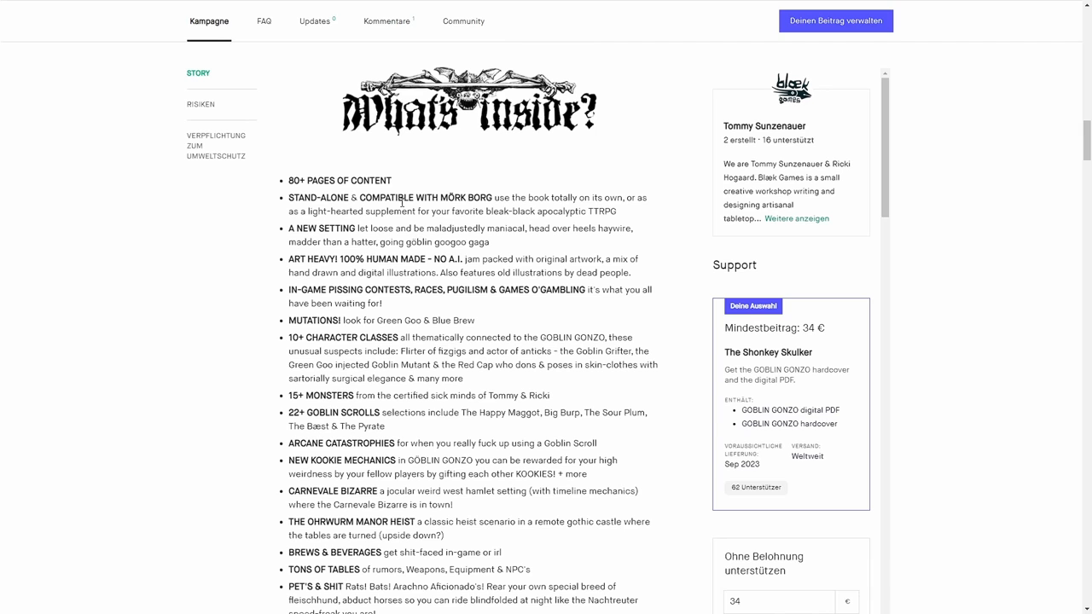
scroll("down", 3)
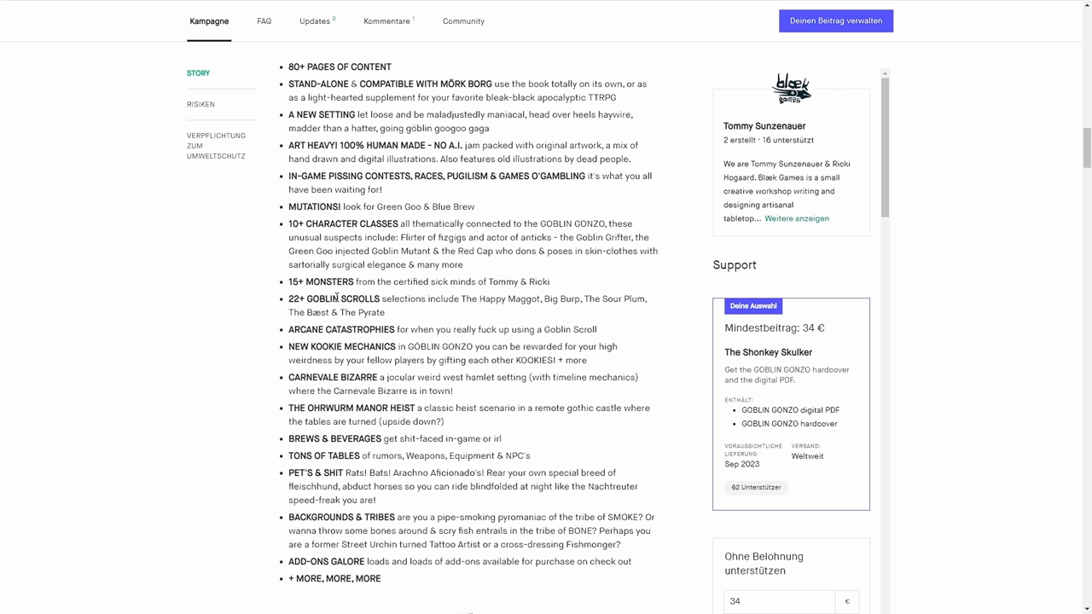
scroll("down", 3)
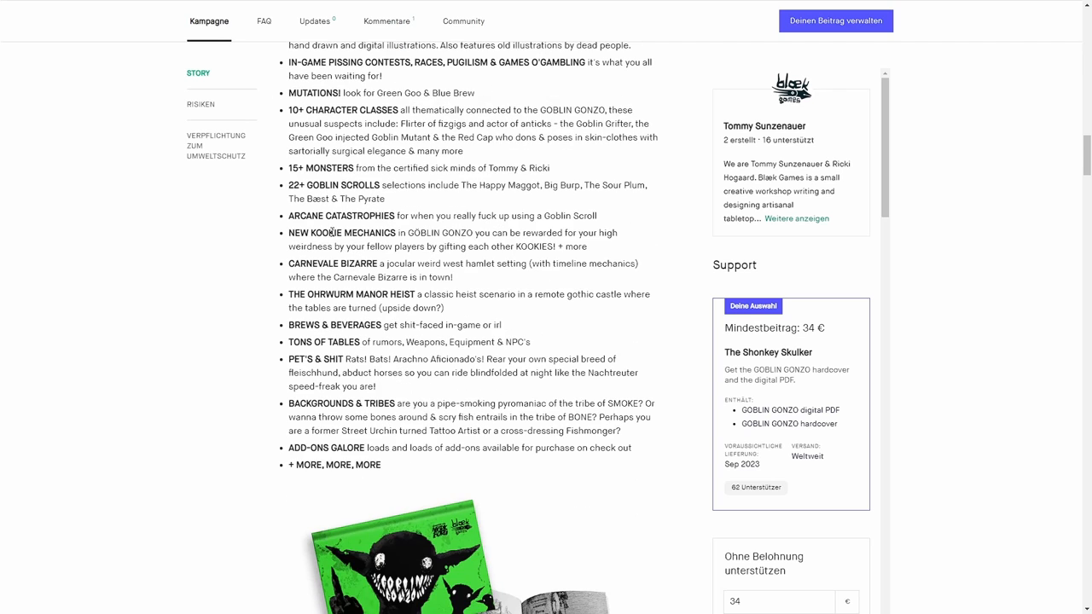
scroll("down", 3)
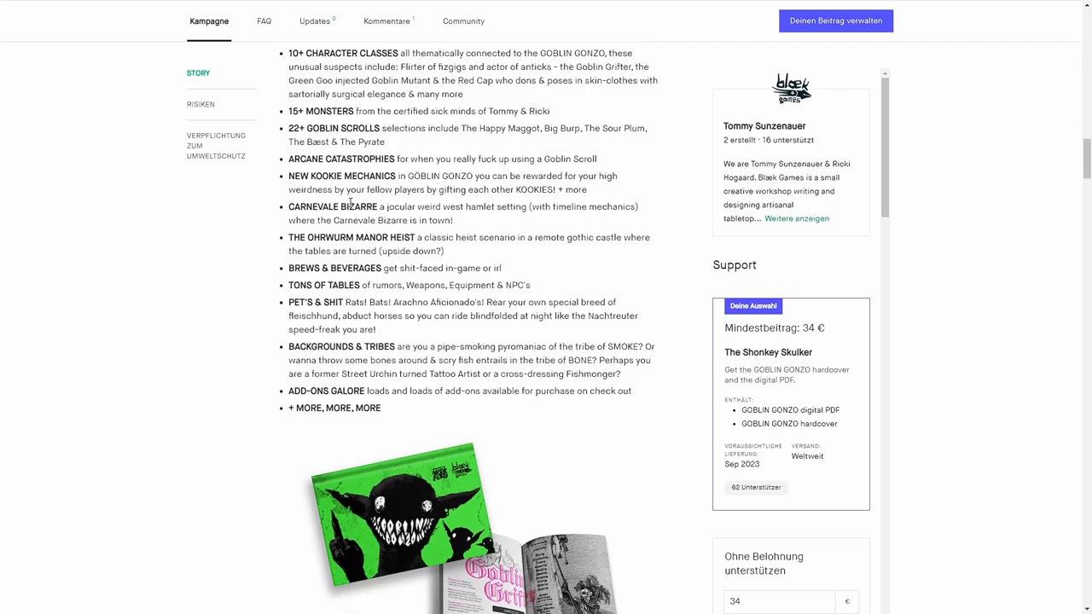
mouse_move(342, 251)
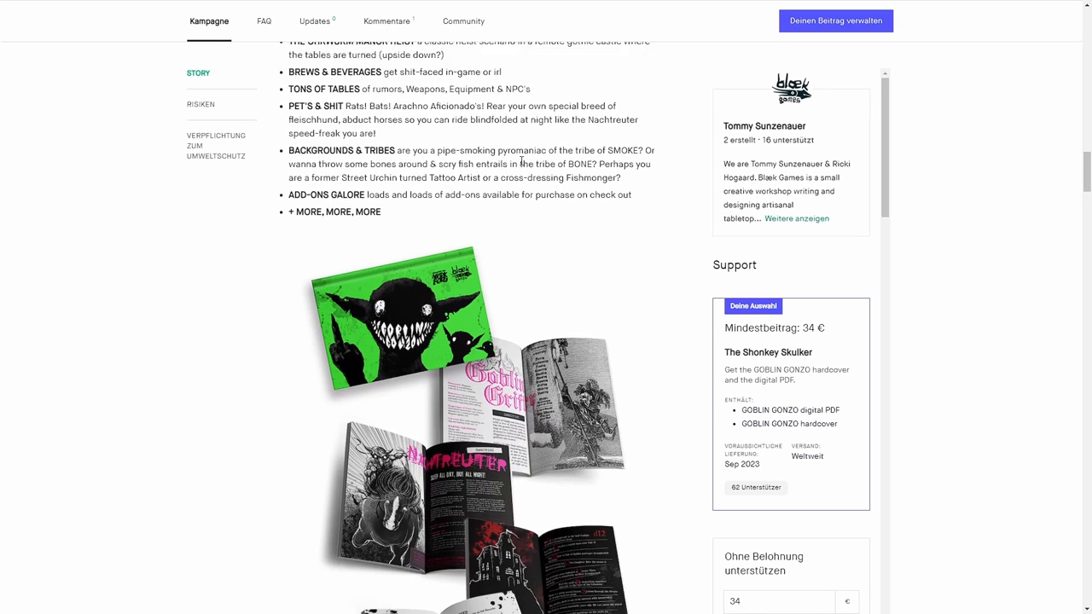
scroll("down", 3)
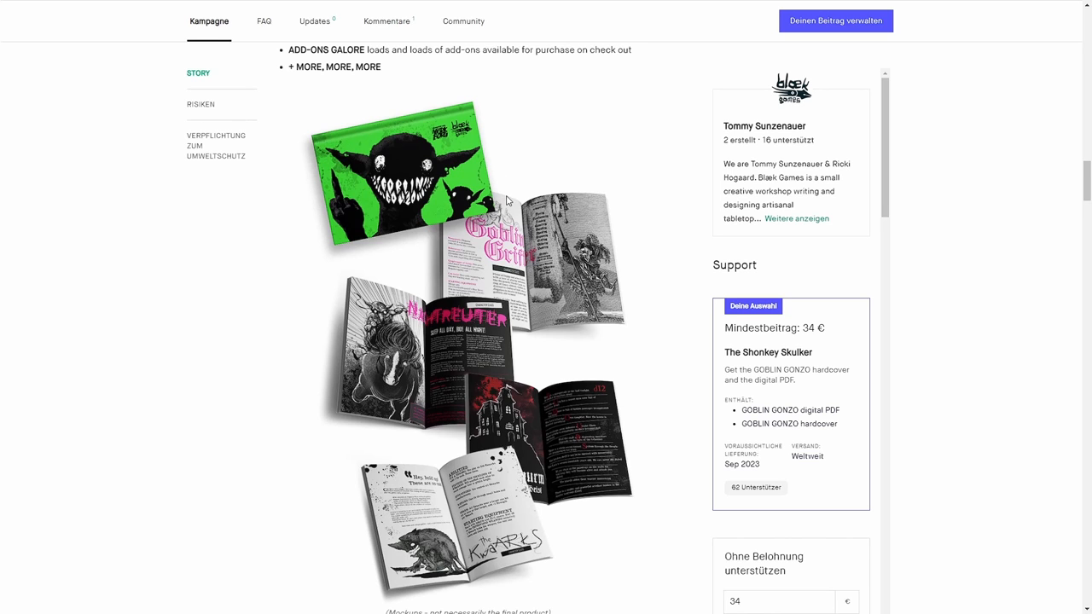
scroll("down", 3)
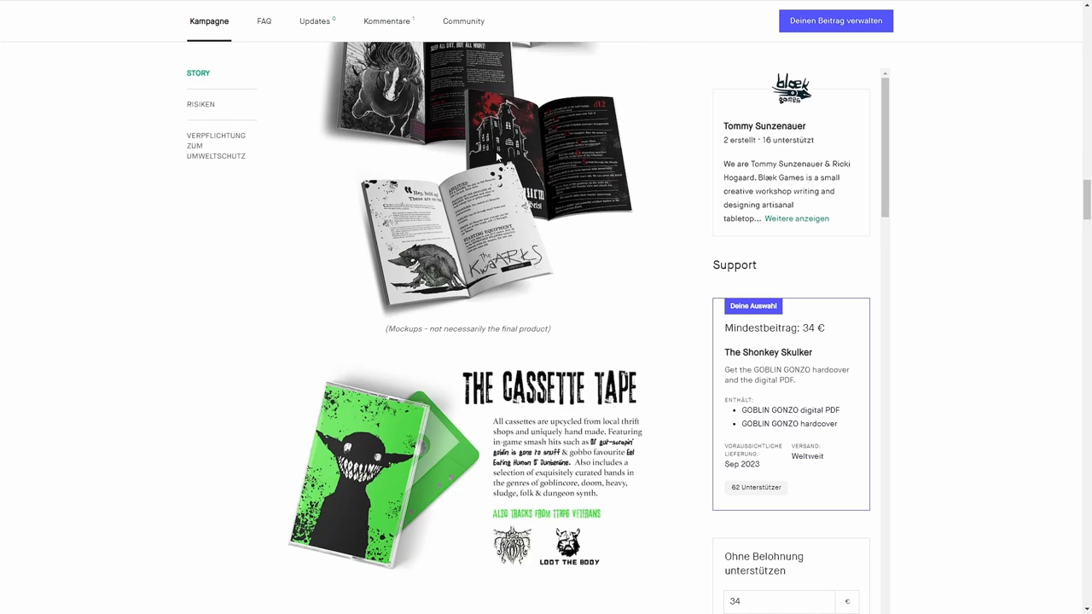
scroll("down", 3)
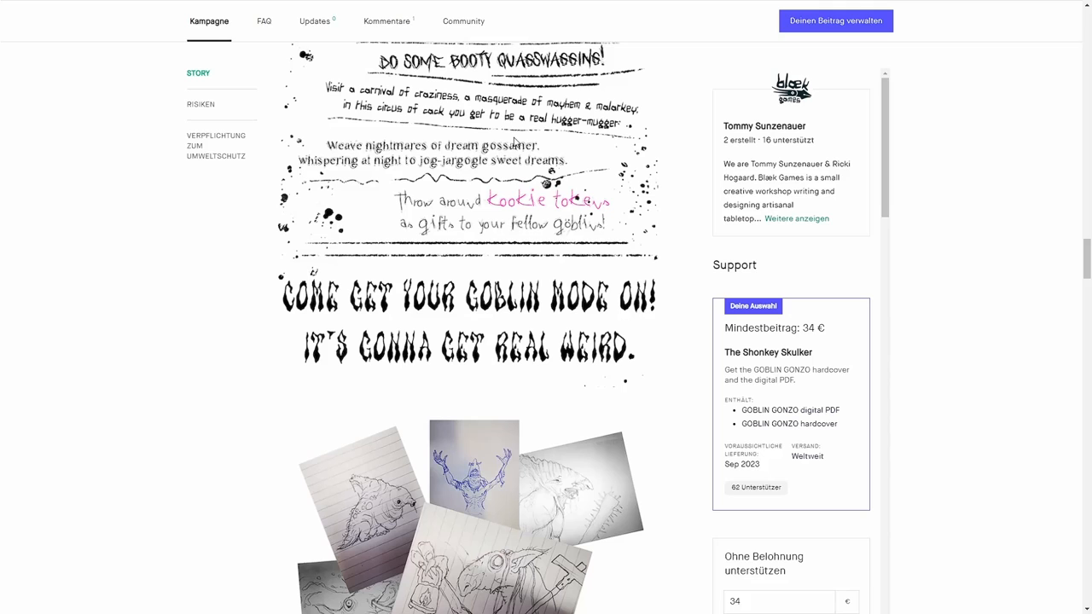
scroll("down", 3)
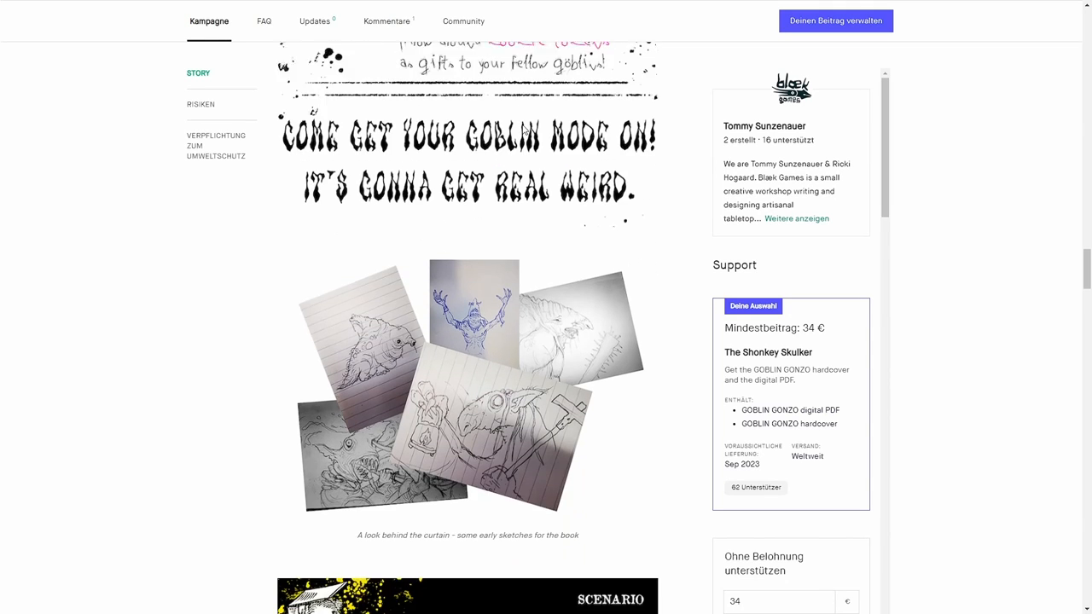
scroll("down", 3)
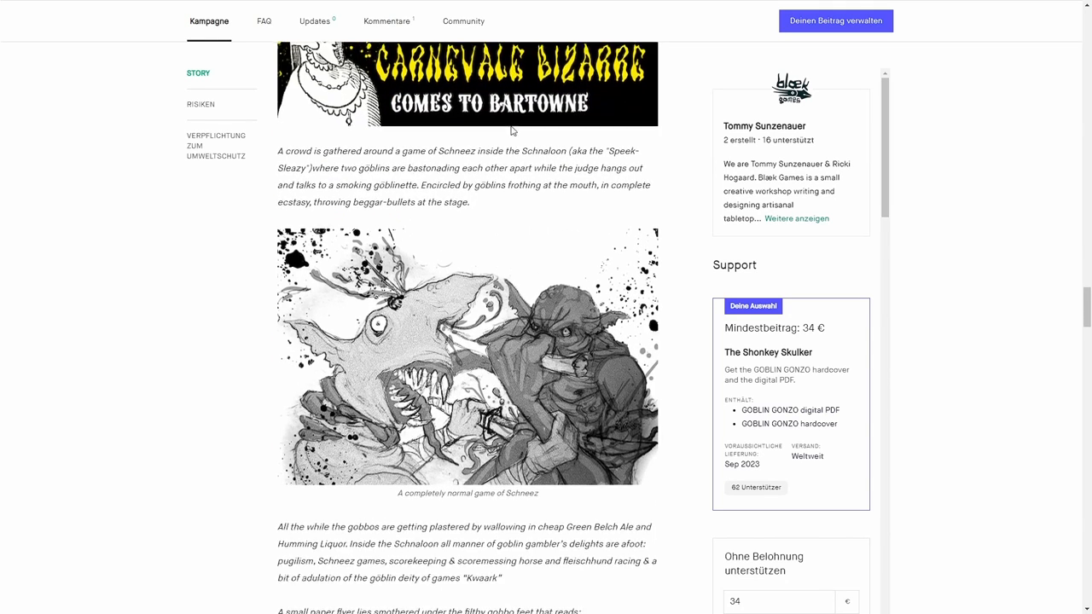
scroll("down", 3)
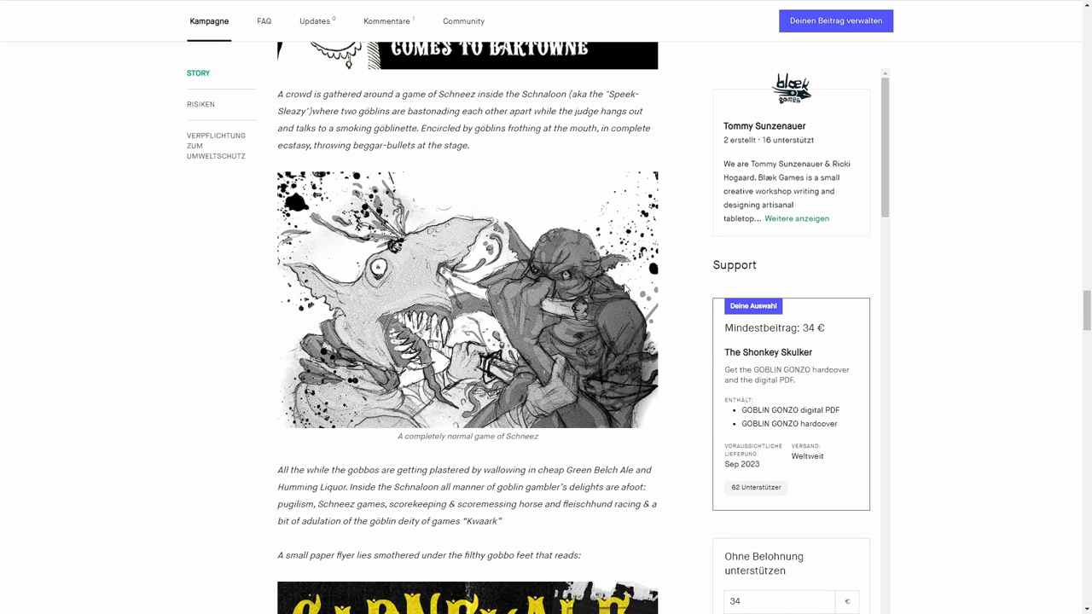
scroll("down", 3)
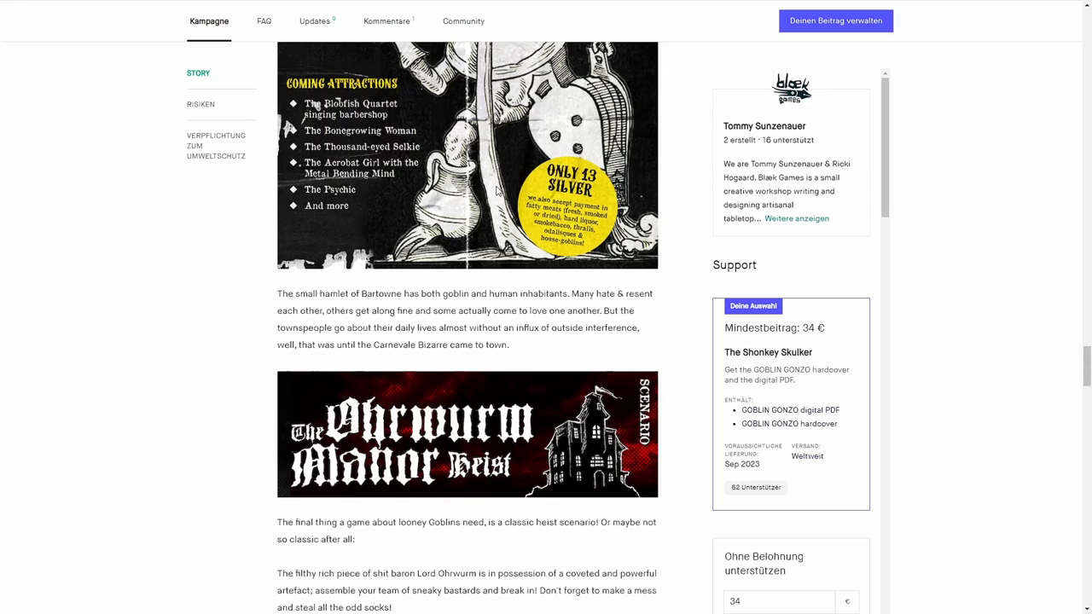
scroll("down", 3)
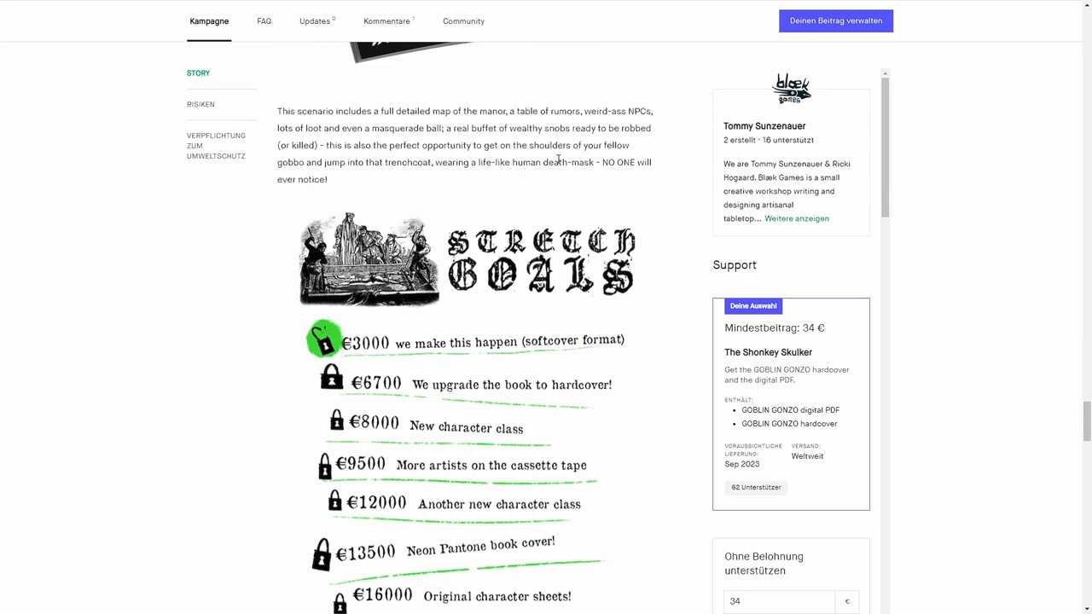
scroll("down", 3)
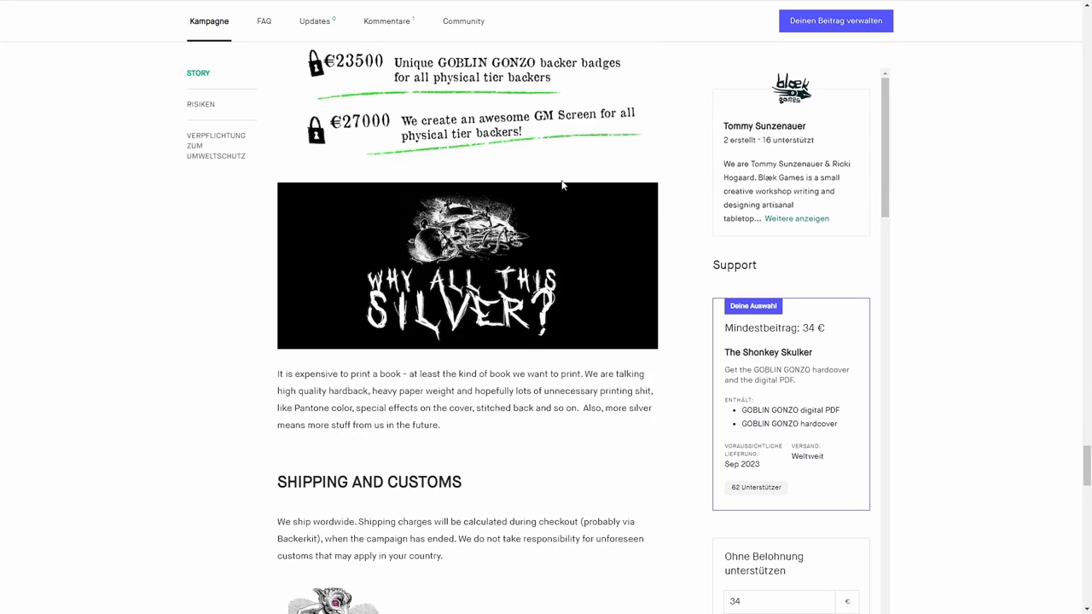
scroll("down", 3)
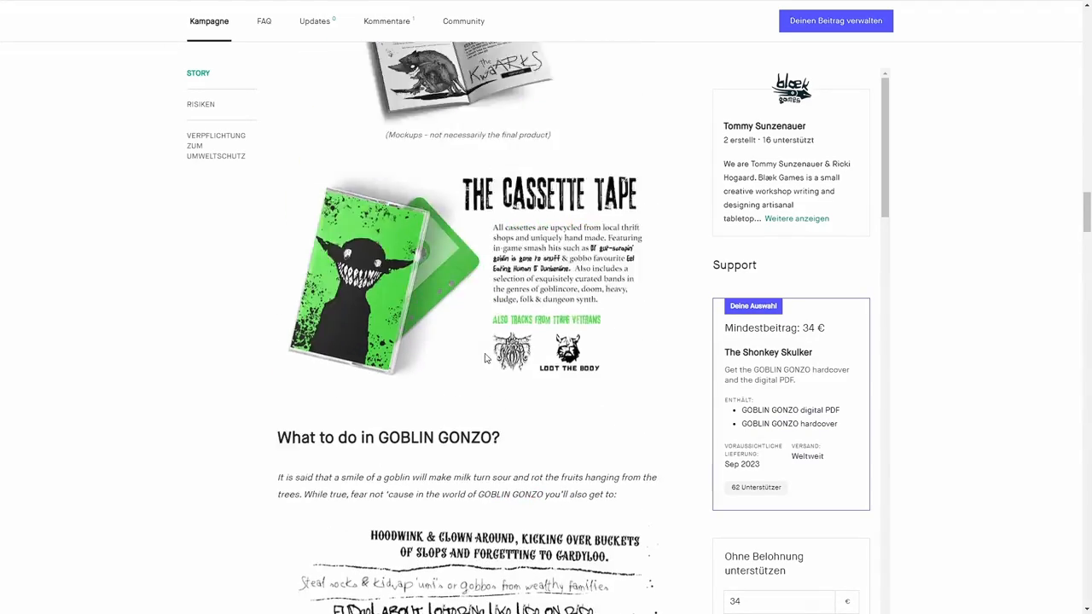
scroll("down", 3)
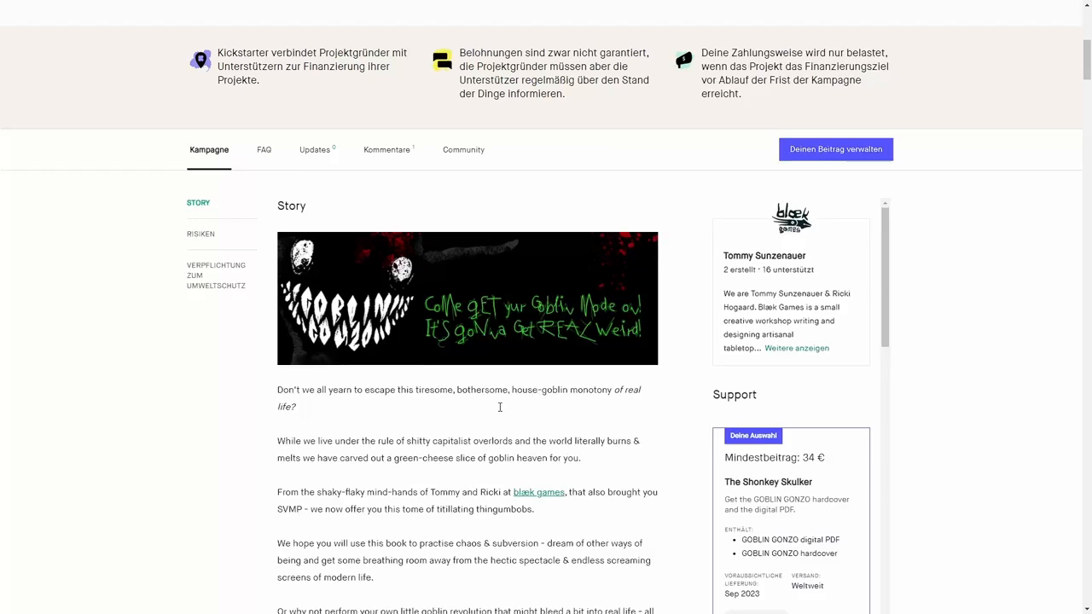
scroll("up", 3)
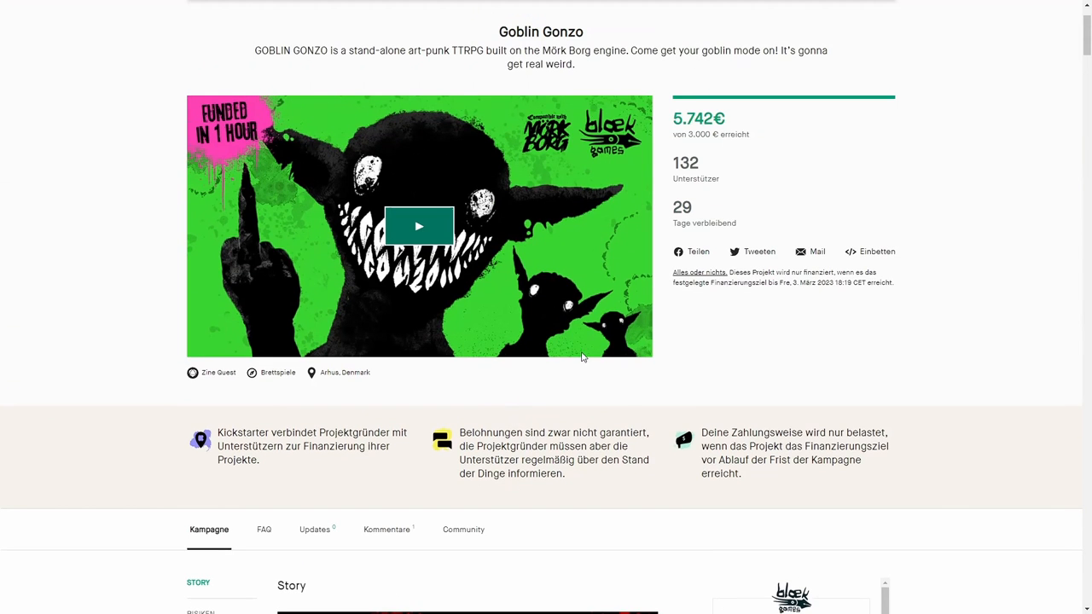
mouse_move(598, 201)
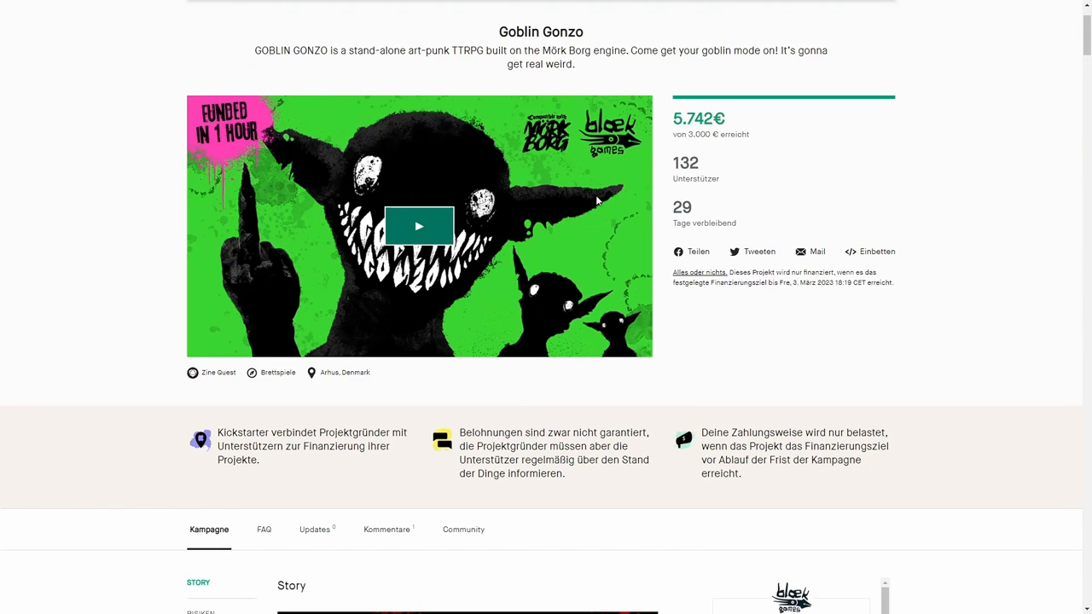
mouse_move(576, 184)
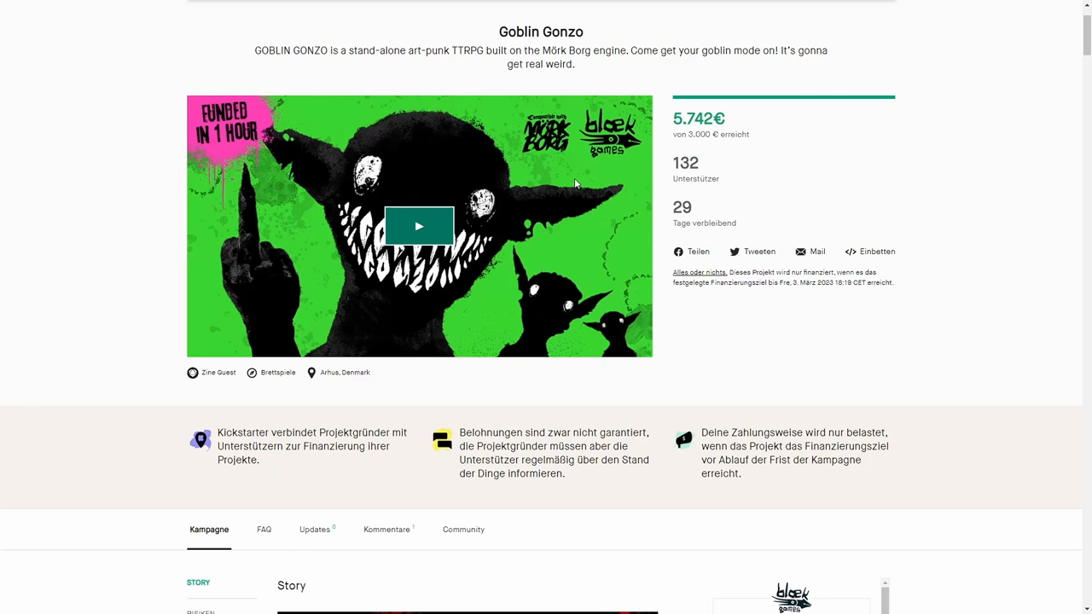
mouse_move(544, 161)
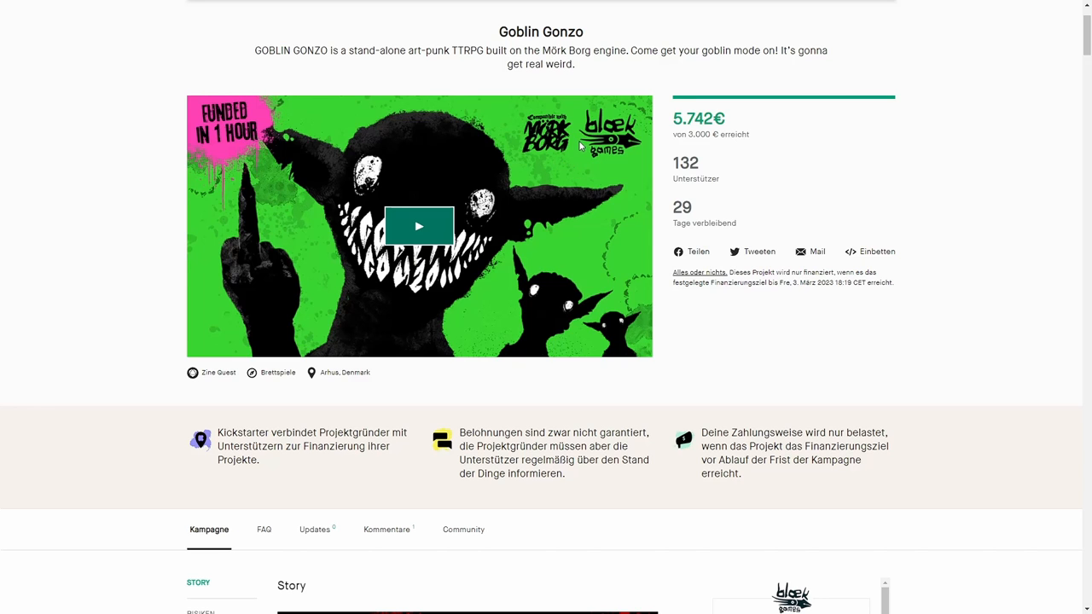
scroll("down", 3)
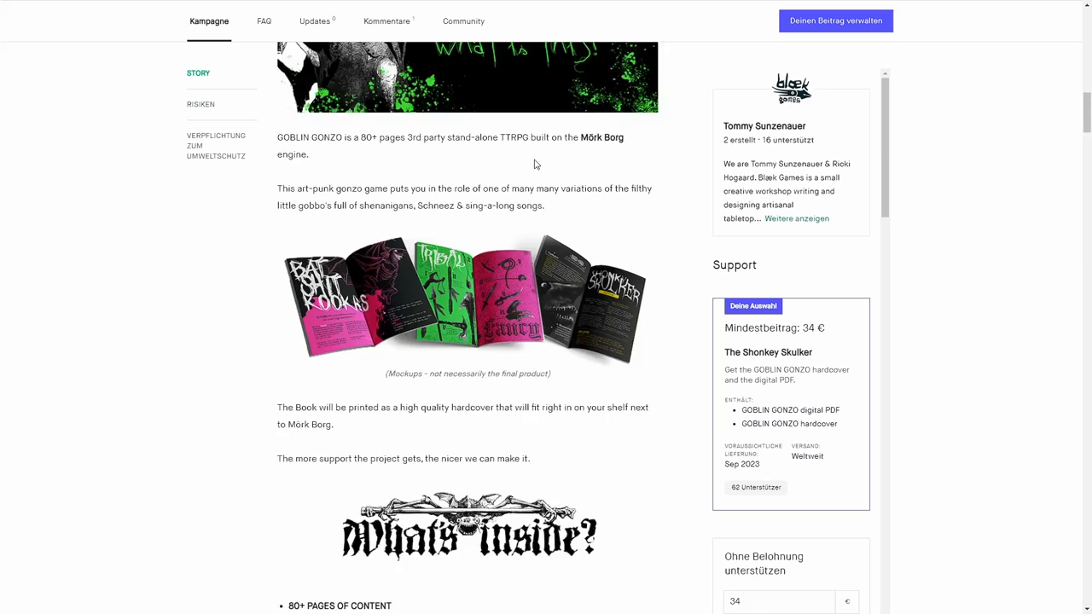
scroll("down", 3)
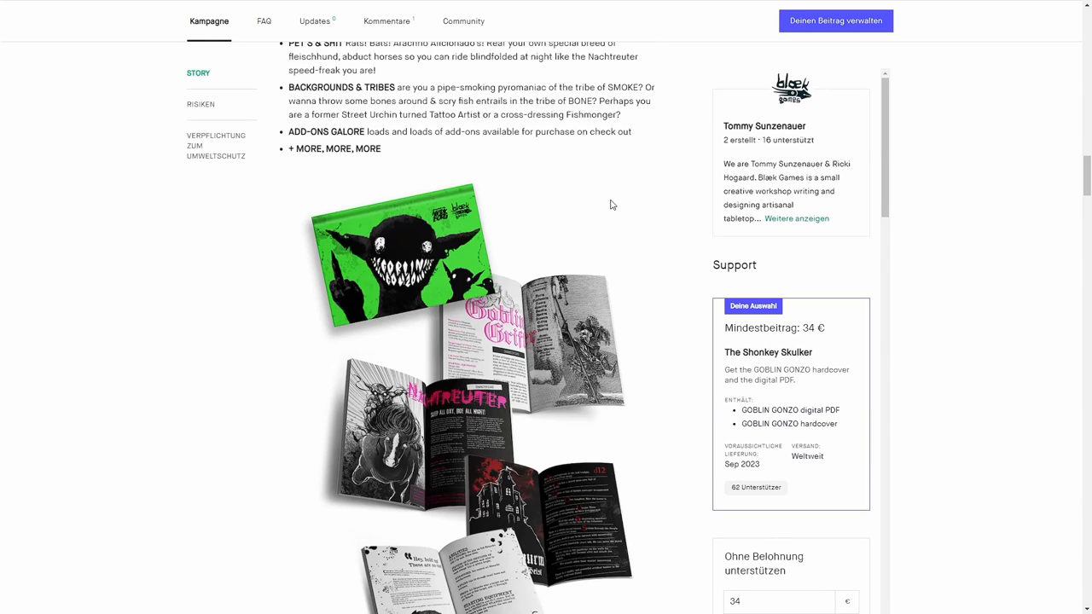
mouse_move(594, 205)
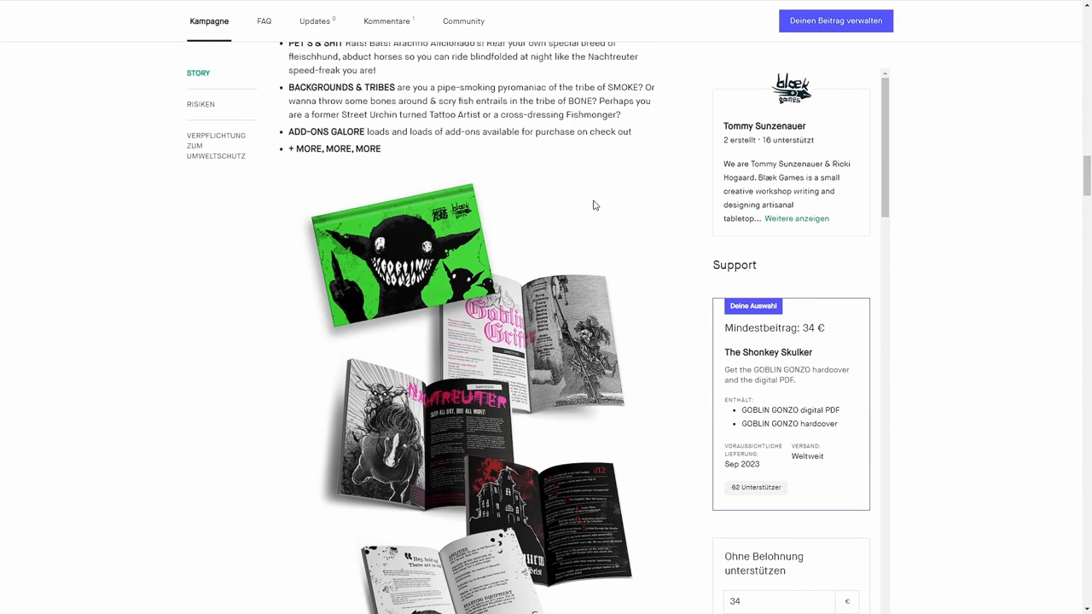
scroll("down", 3)
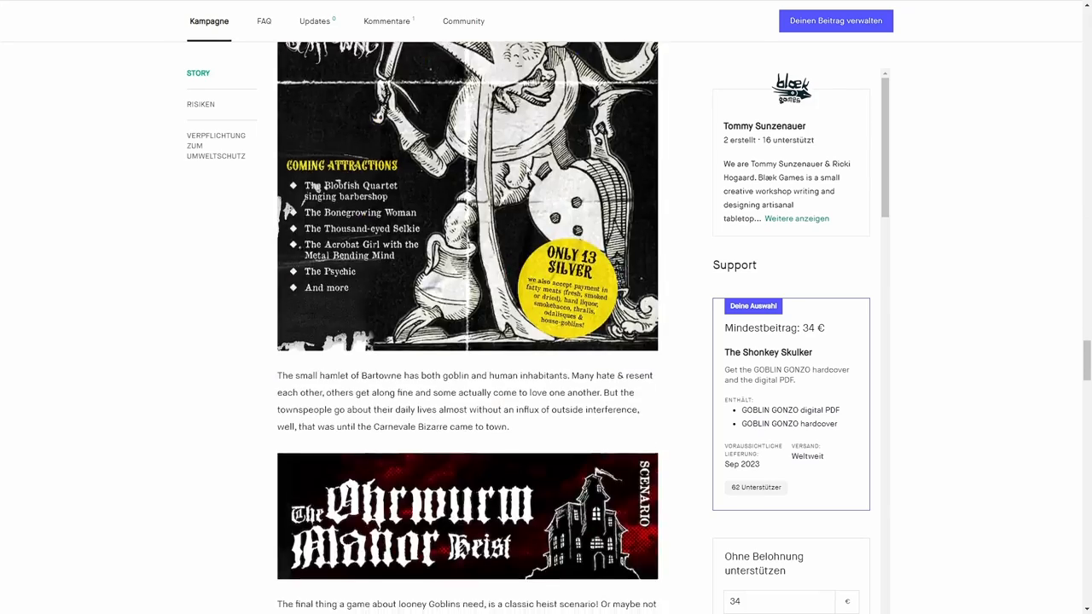
scroll("down", 3)
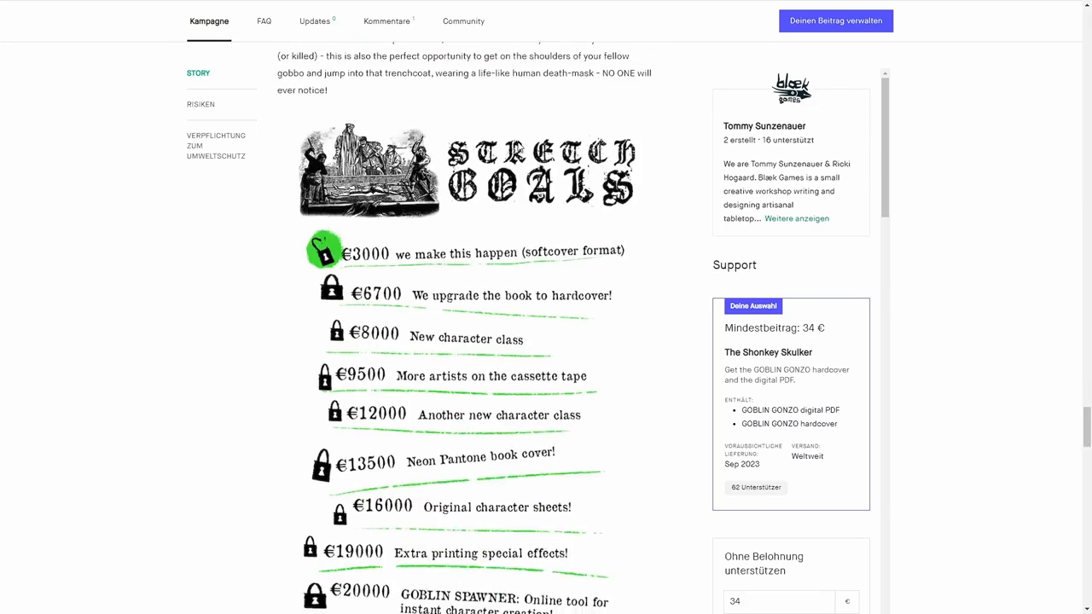
scroll("down", 3)
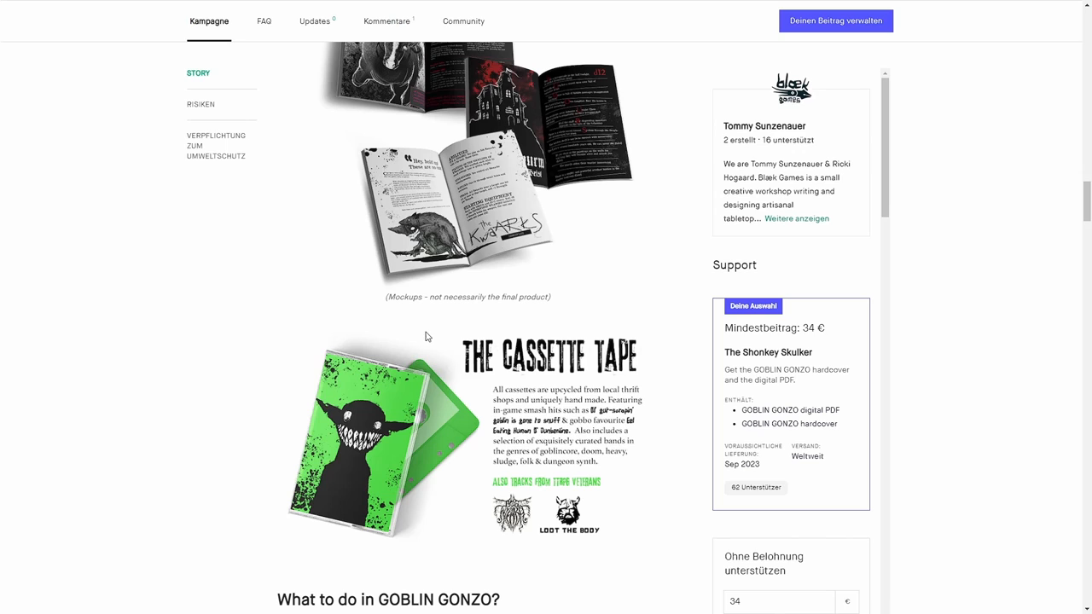
mouse_move(464, 348)
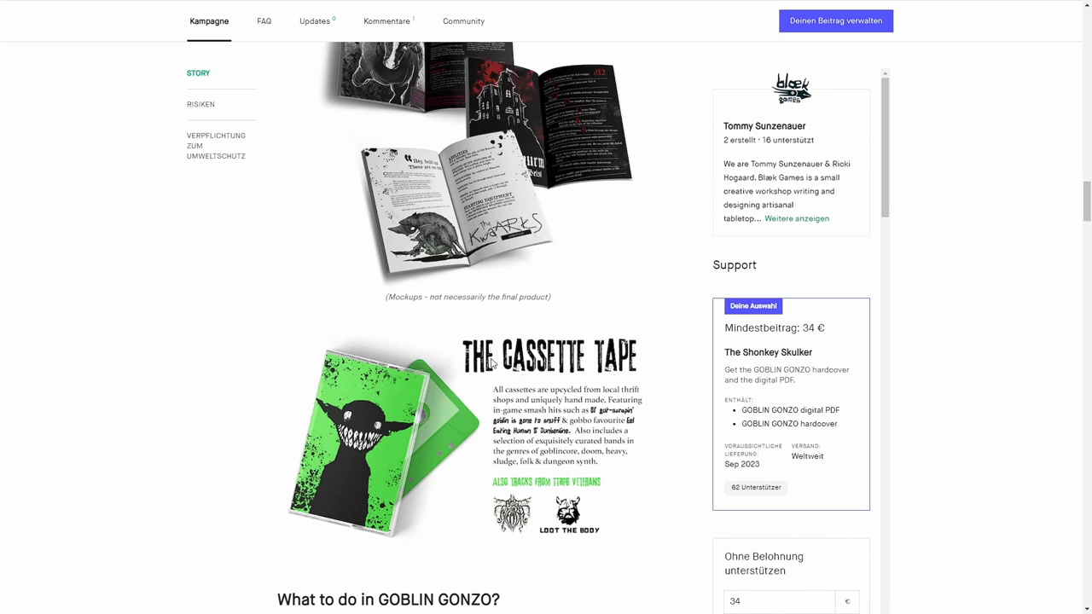
mouse_move(445, 344)
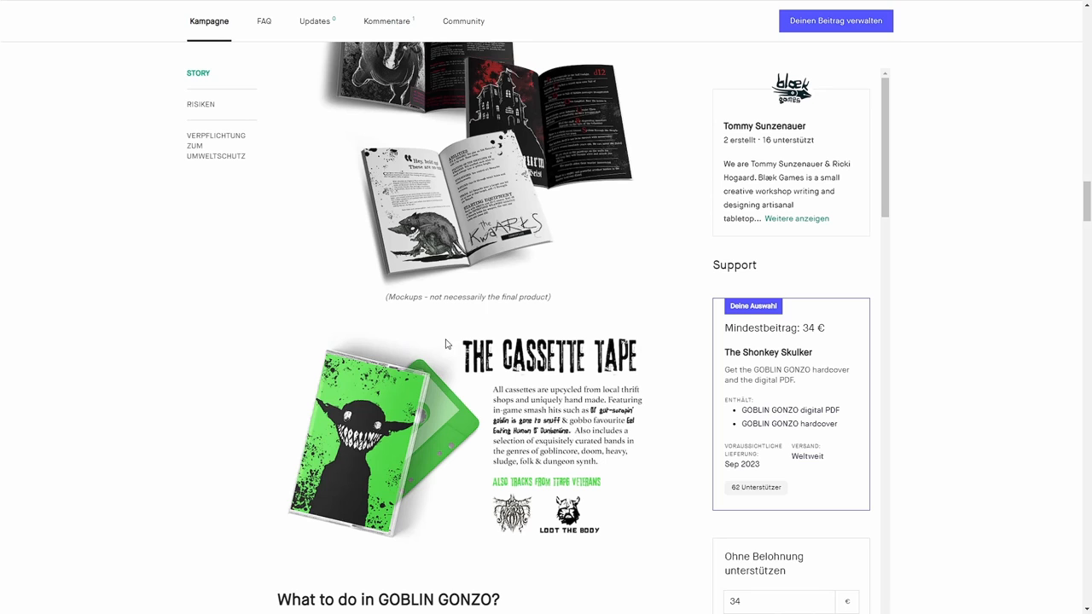
mouse_move(492, 361)
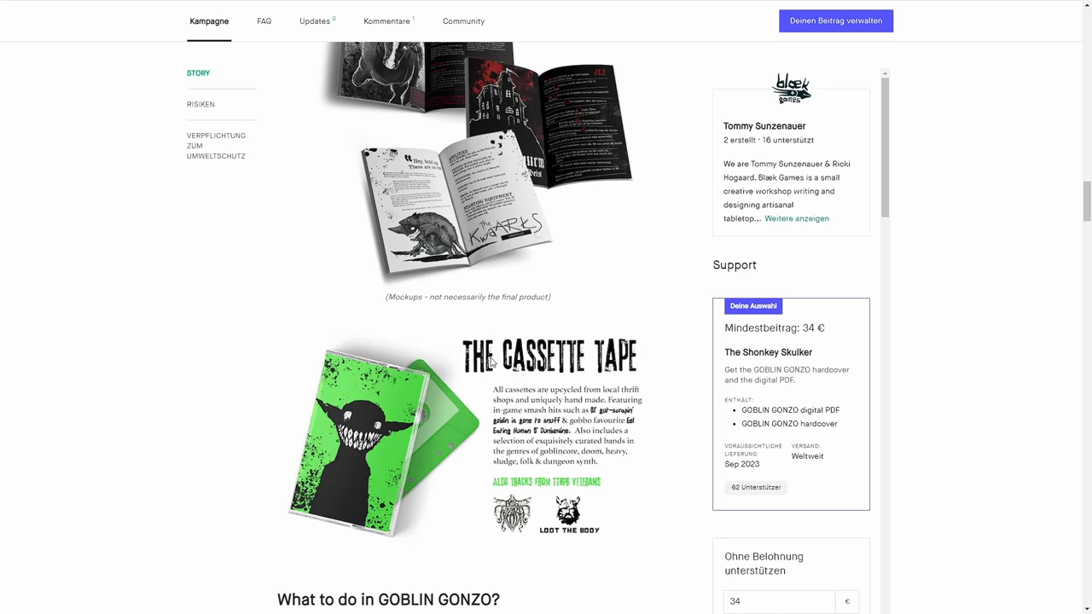
mouse_move(467, 382)
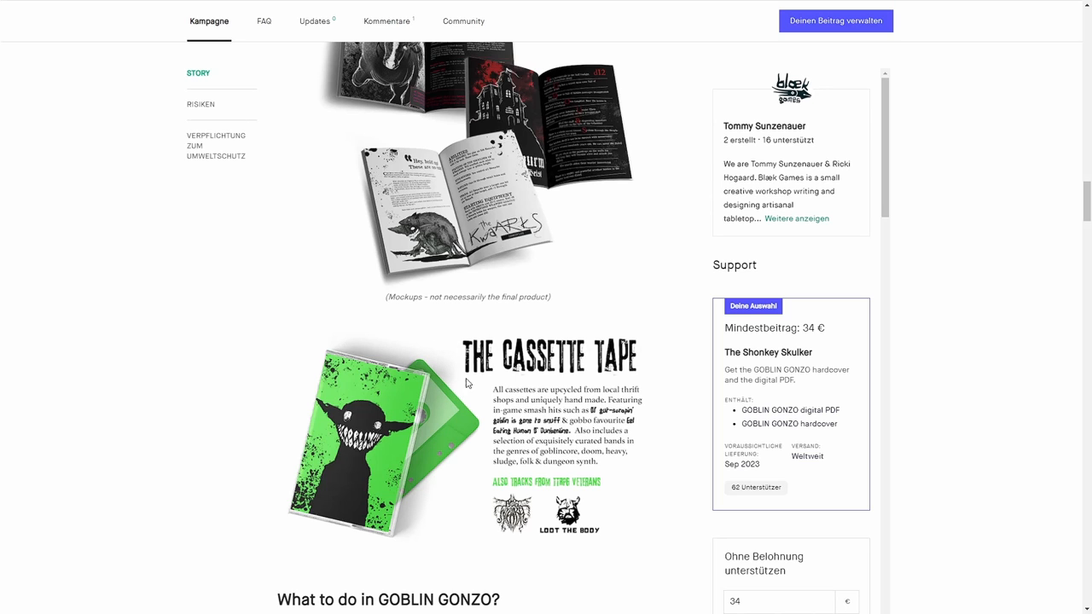